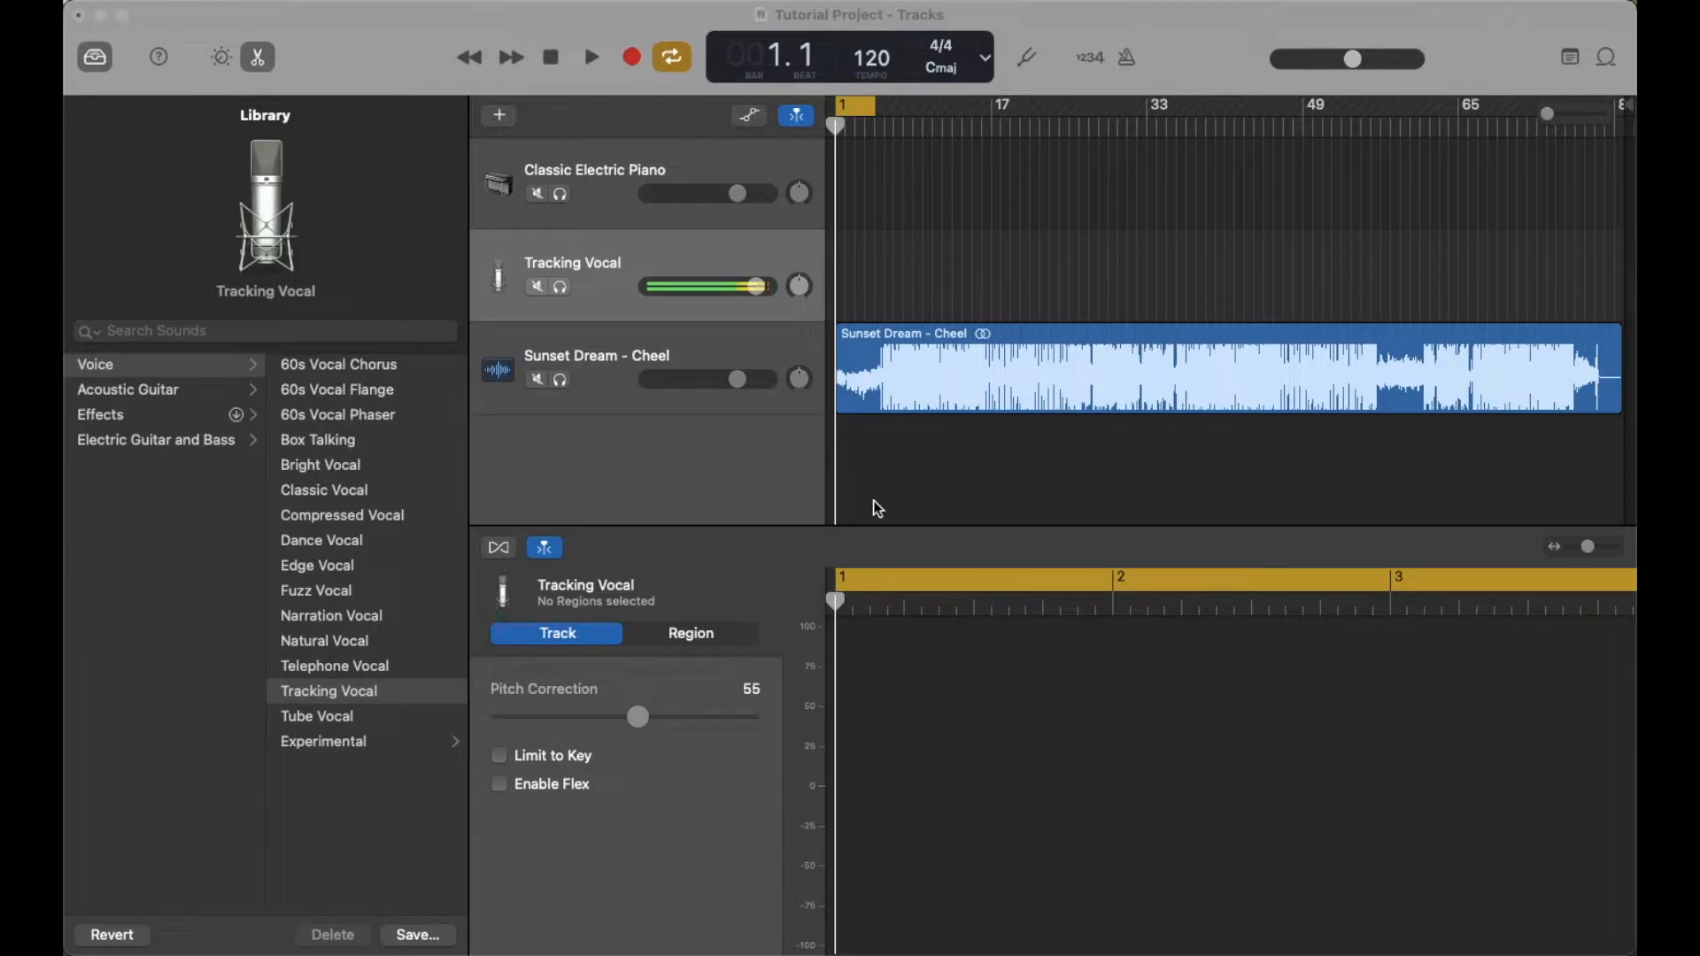
{"action": "mouse_move", "coordinate": [1034, 518]}
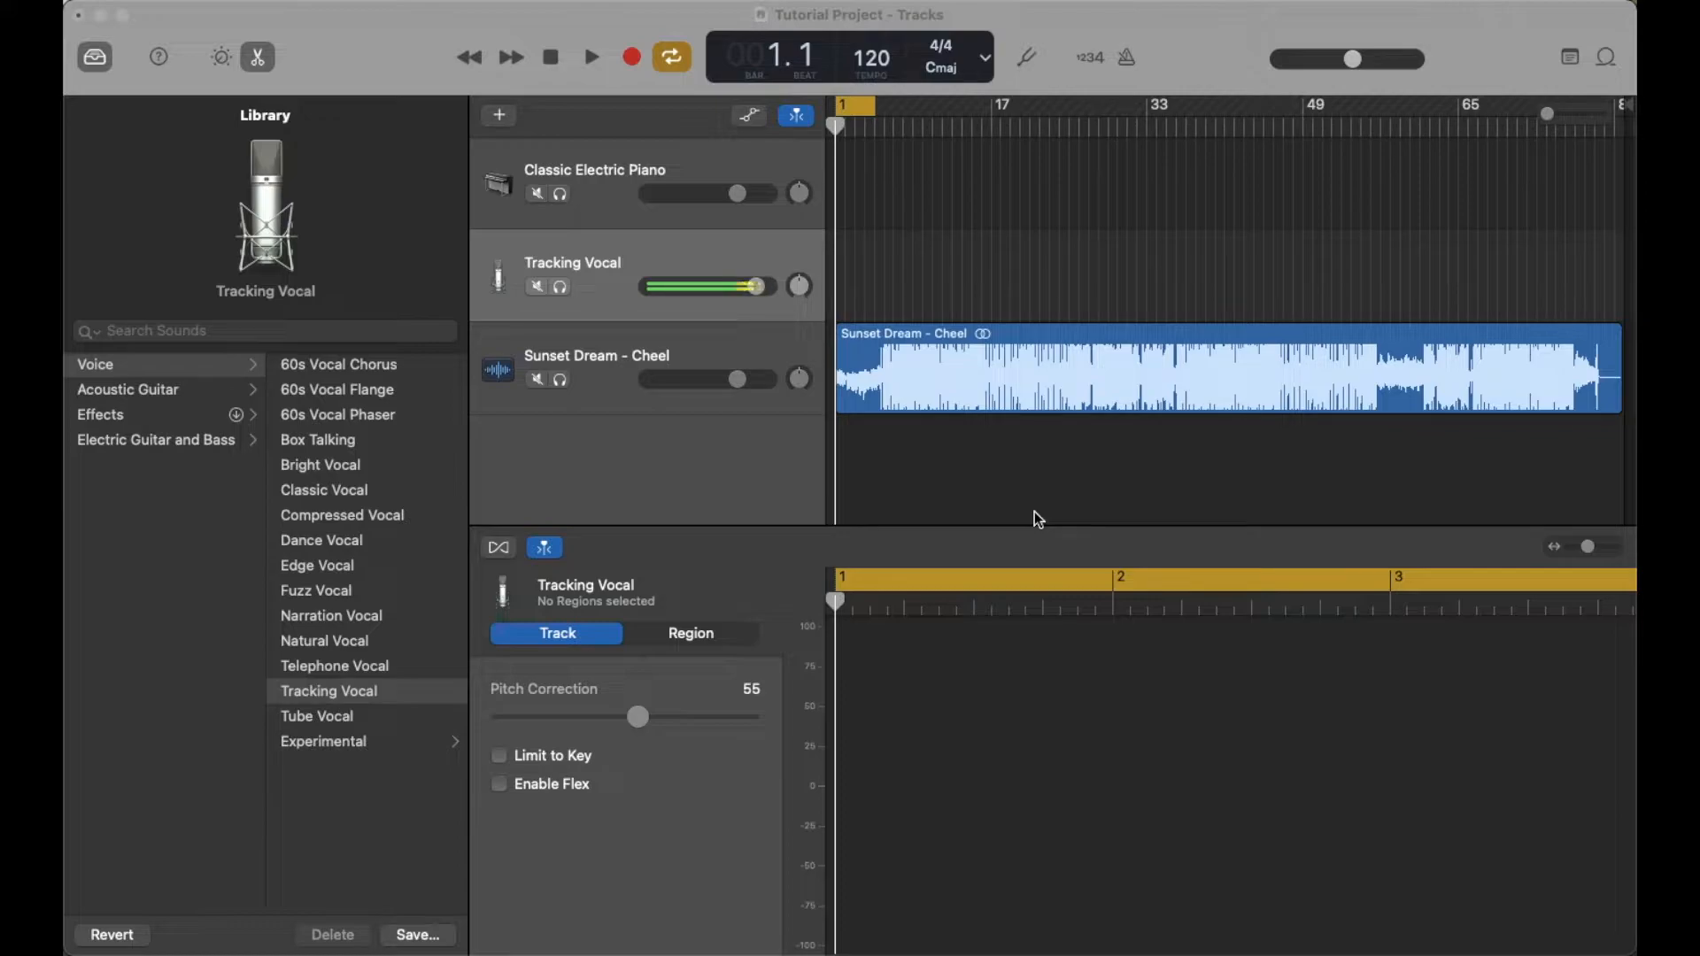
{"action": "mouse_move", "coordinate": [1032, 419]}
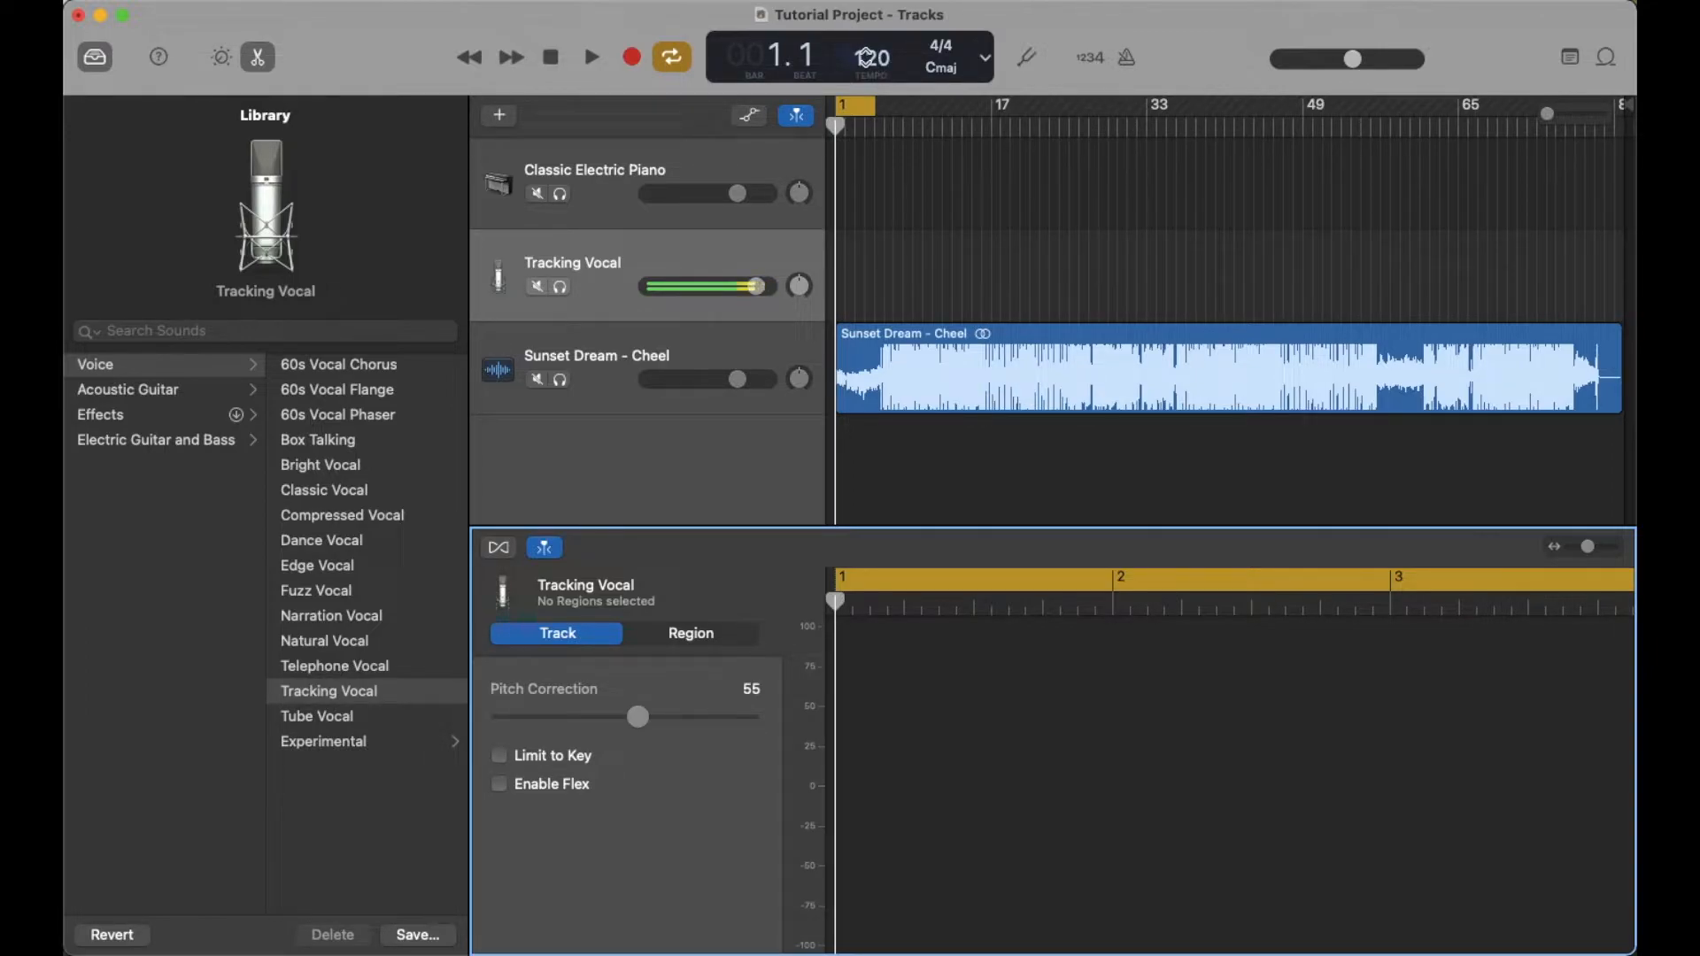
Set the LCD tempo display to 110 BPM, stretching the imported song's region.
{"action": "left_click", "coordinate": [874, 57]}
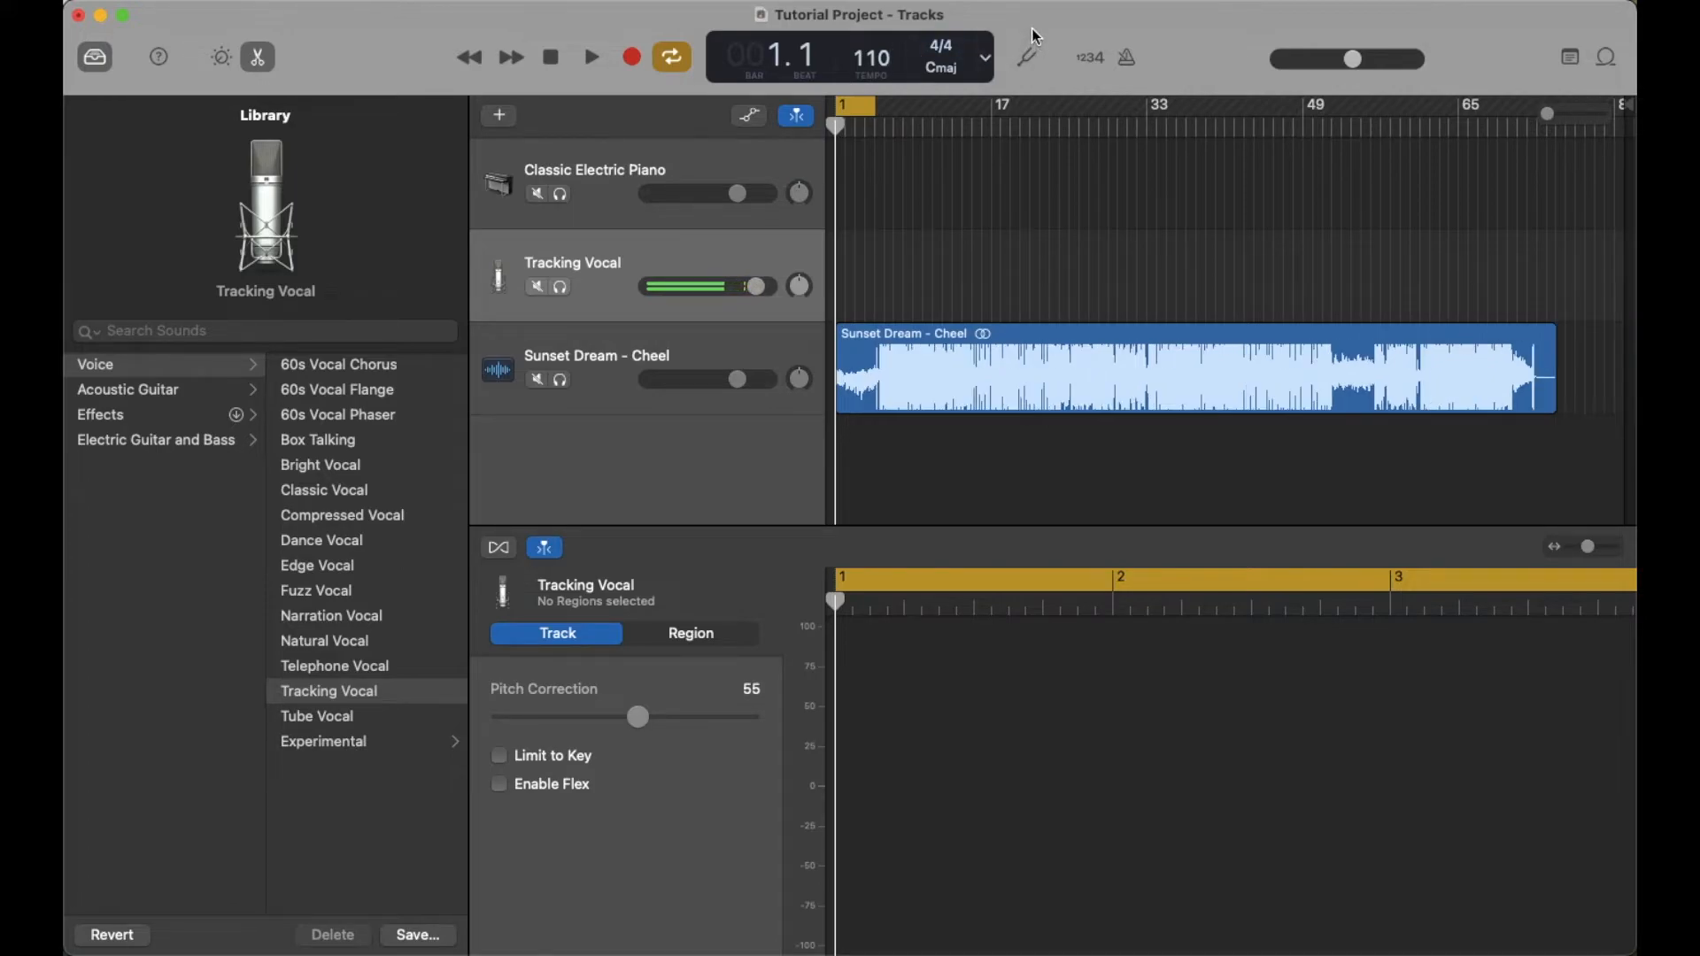
{"action": "mouse_move", "coordinate": [870, 78]}
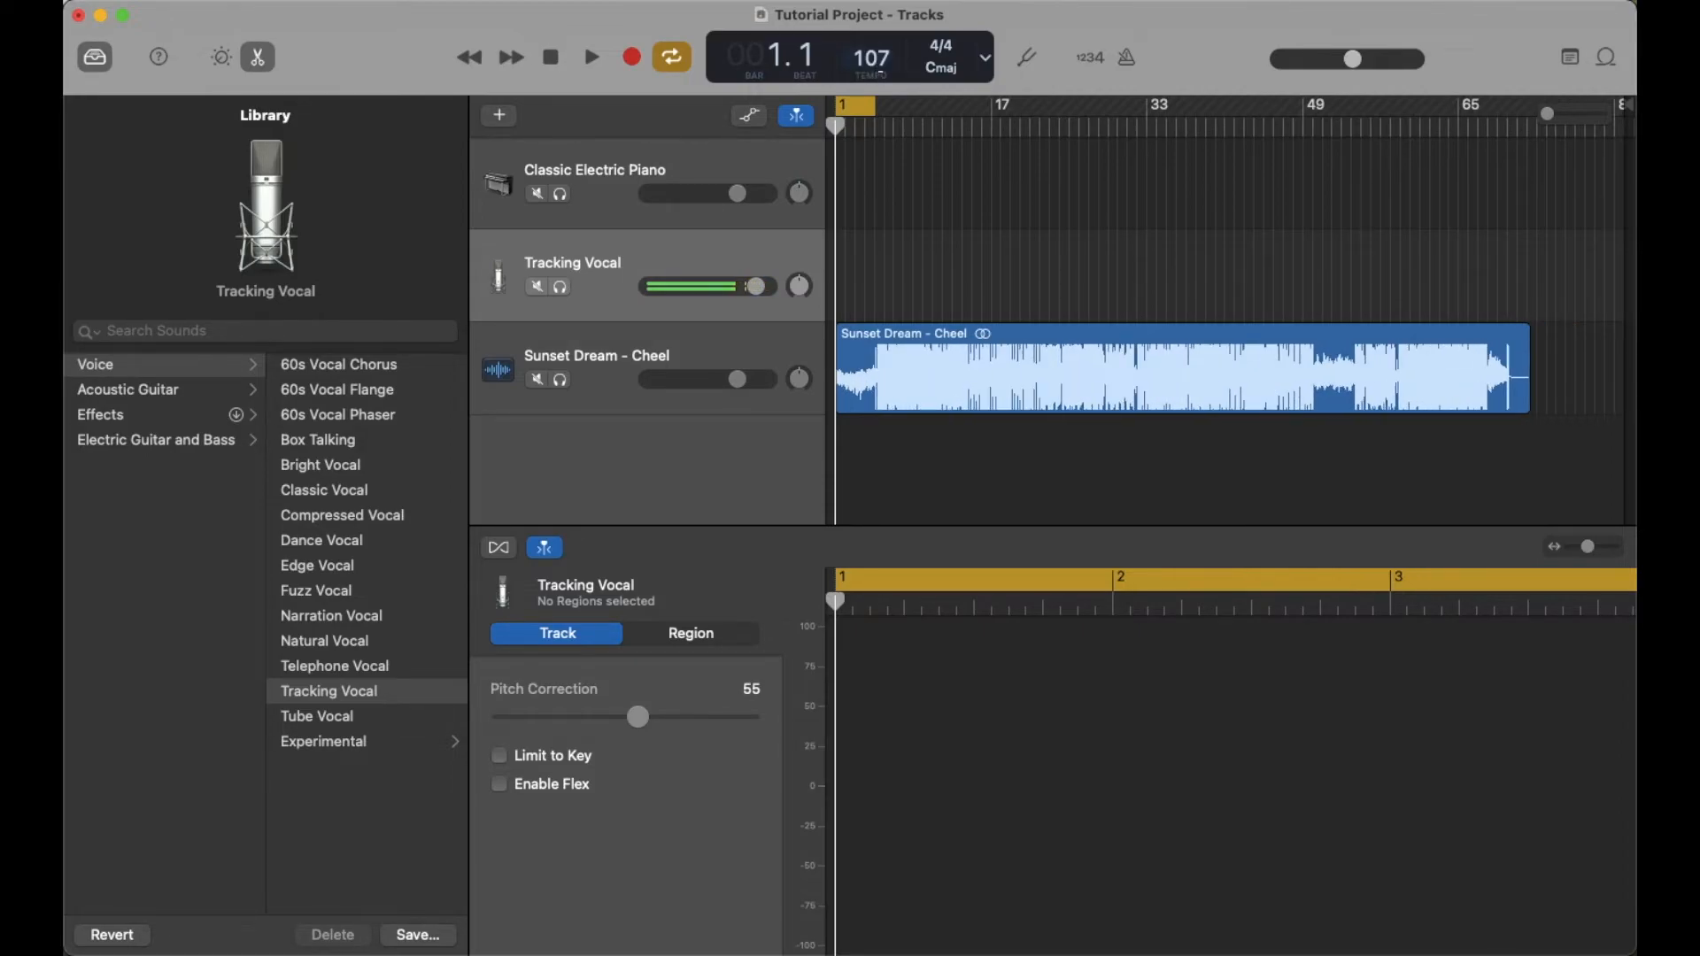
Drag the LCD tempo value back to 120 BPM, restoring the region's original length.
{"action": "left_click", "coordinate": [870, 58]}
{"action": "type", "text": "120"}
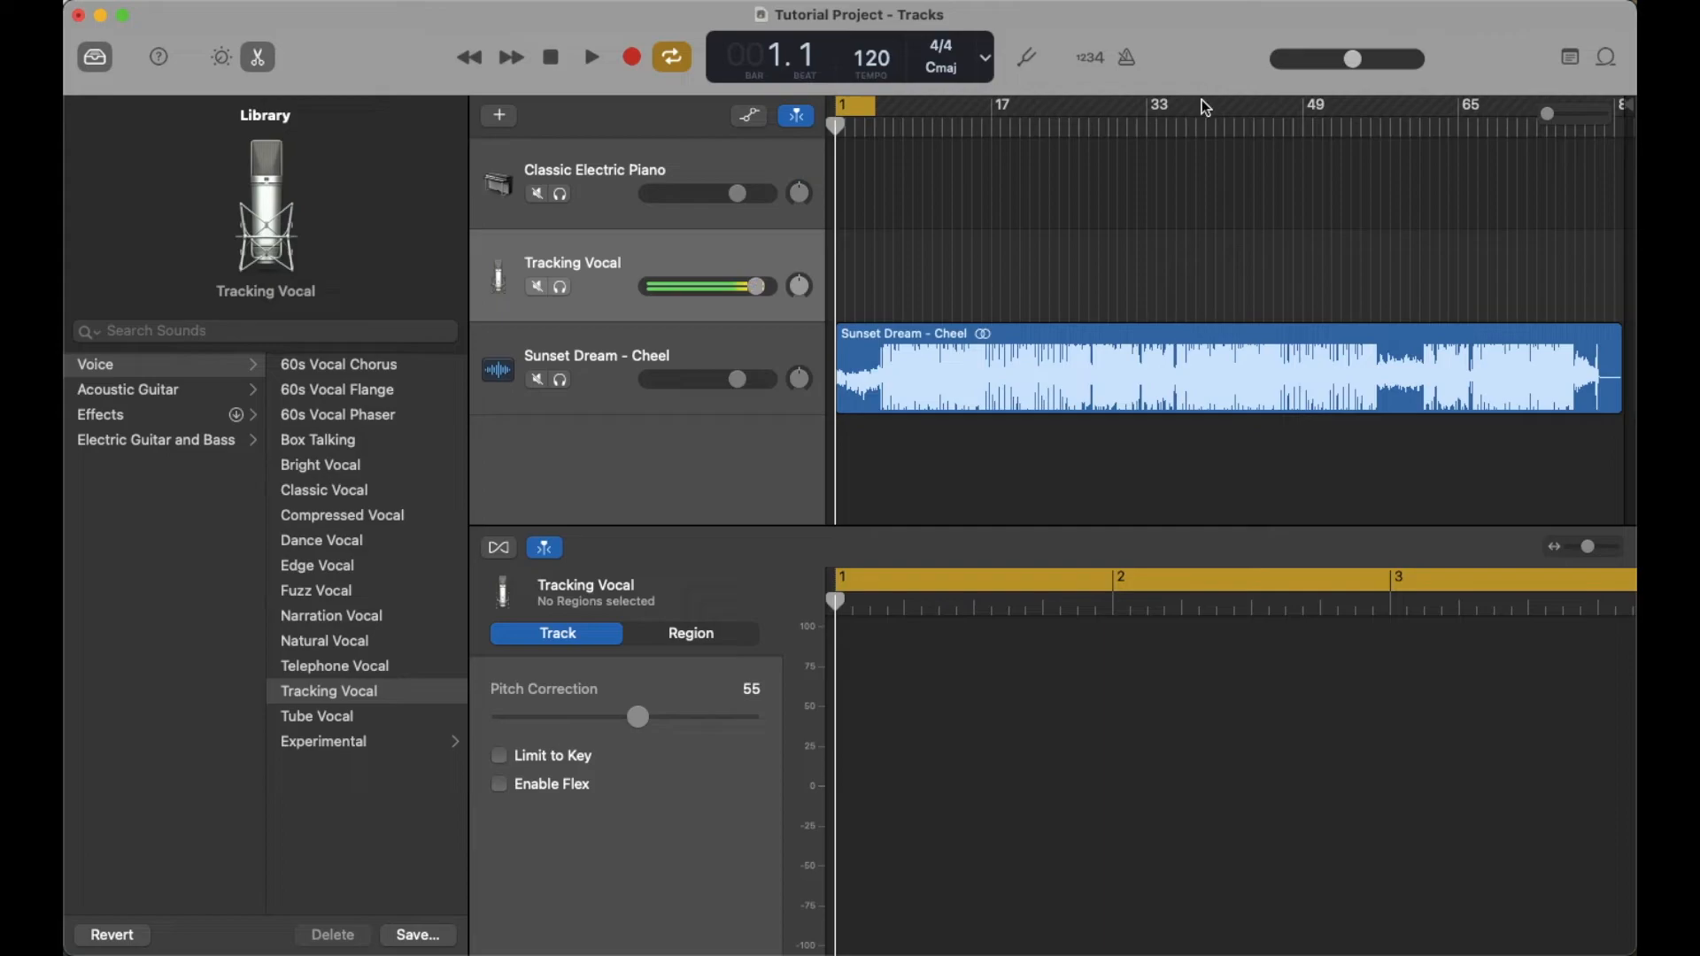
{"action": "mouse_move", "coordinate": [981, 327]}
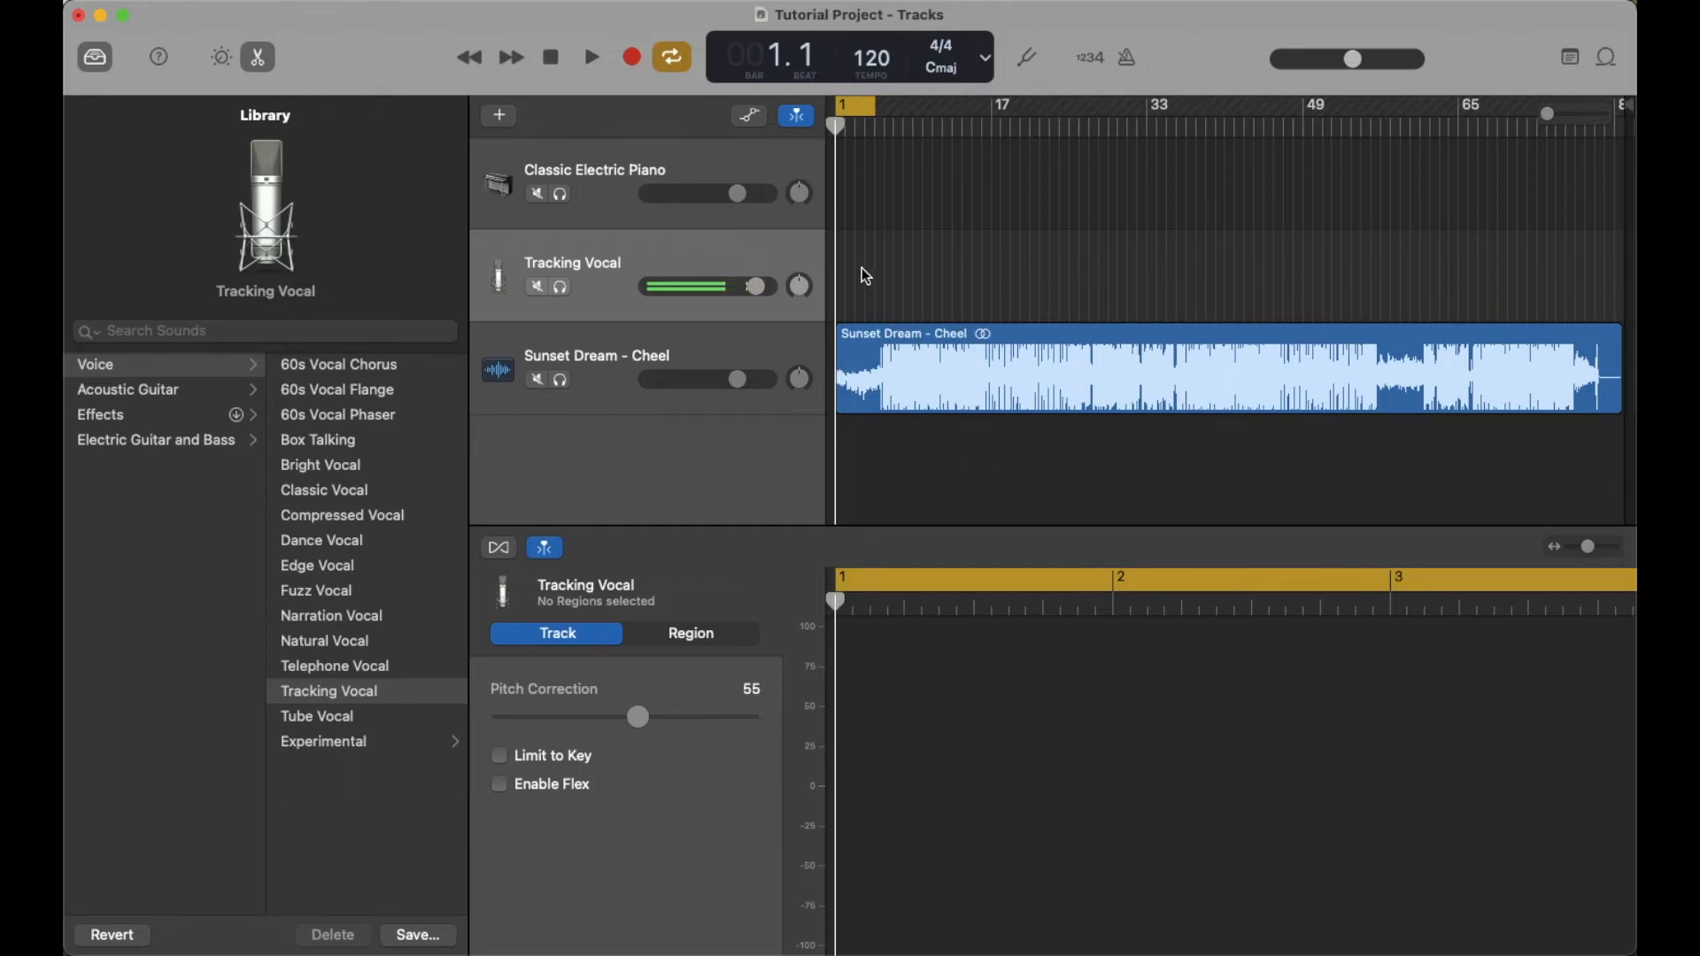
{"action": "mouse_move", "coordinate": [818, 276]}
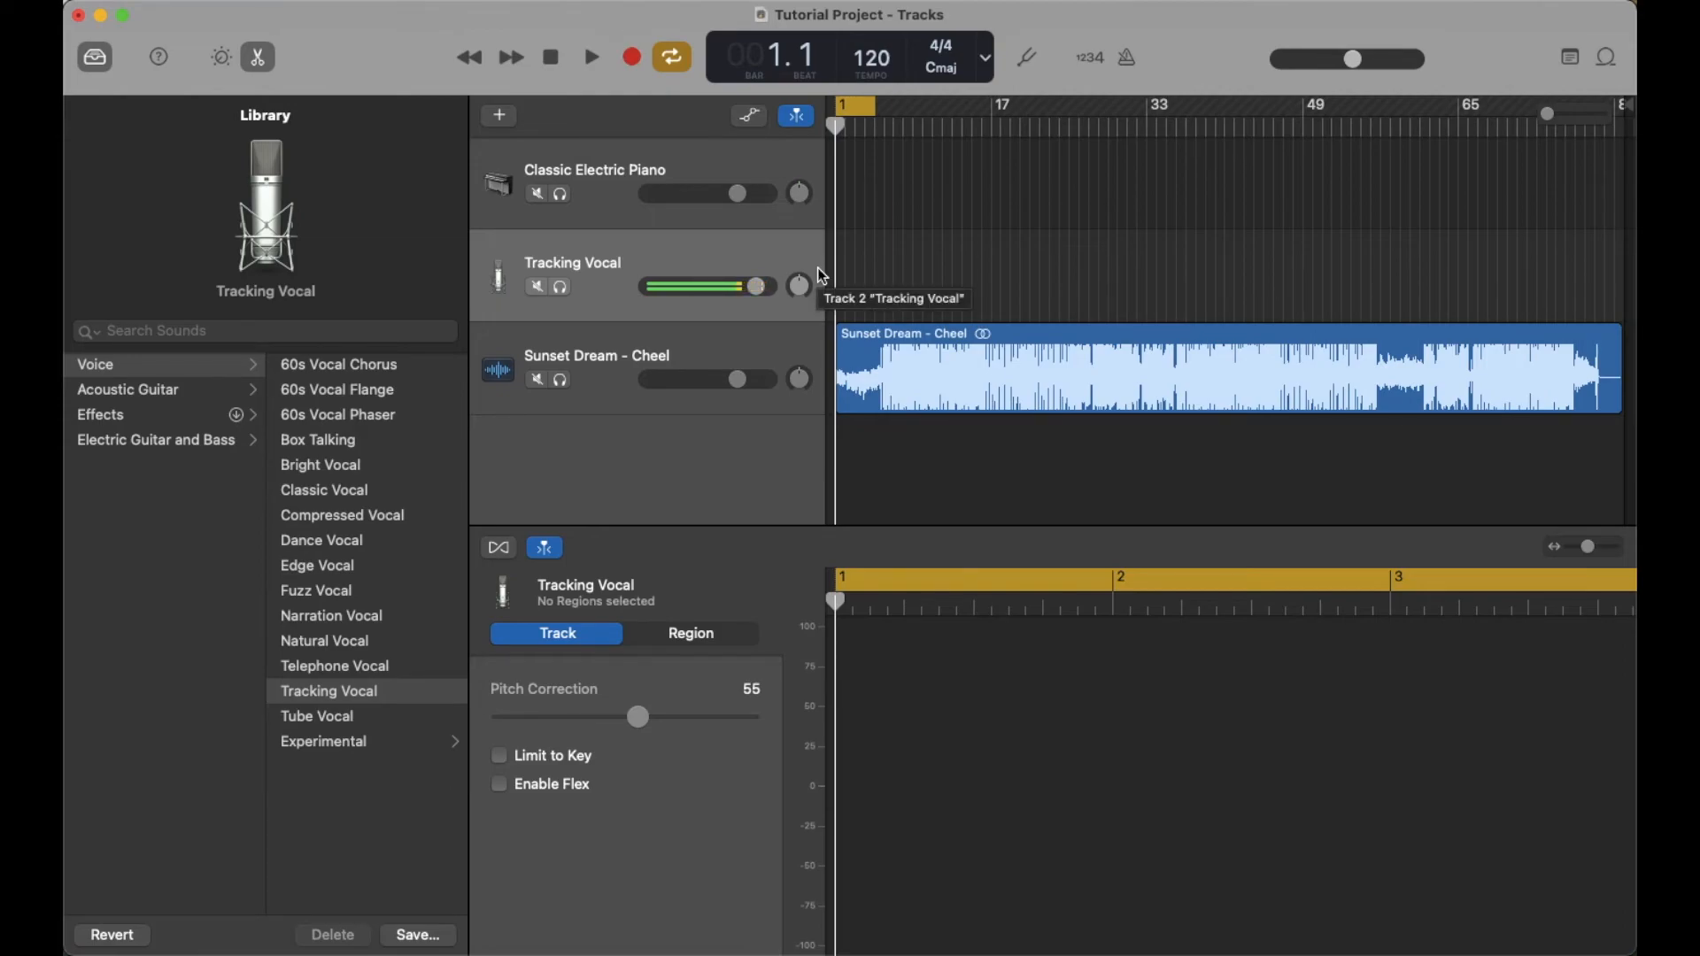
{"action": "mouse_move", "coordinate": [912, 261]}
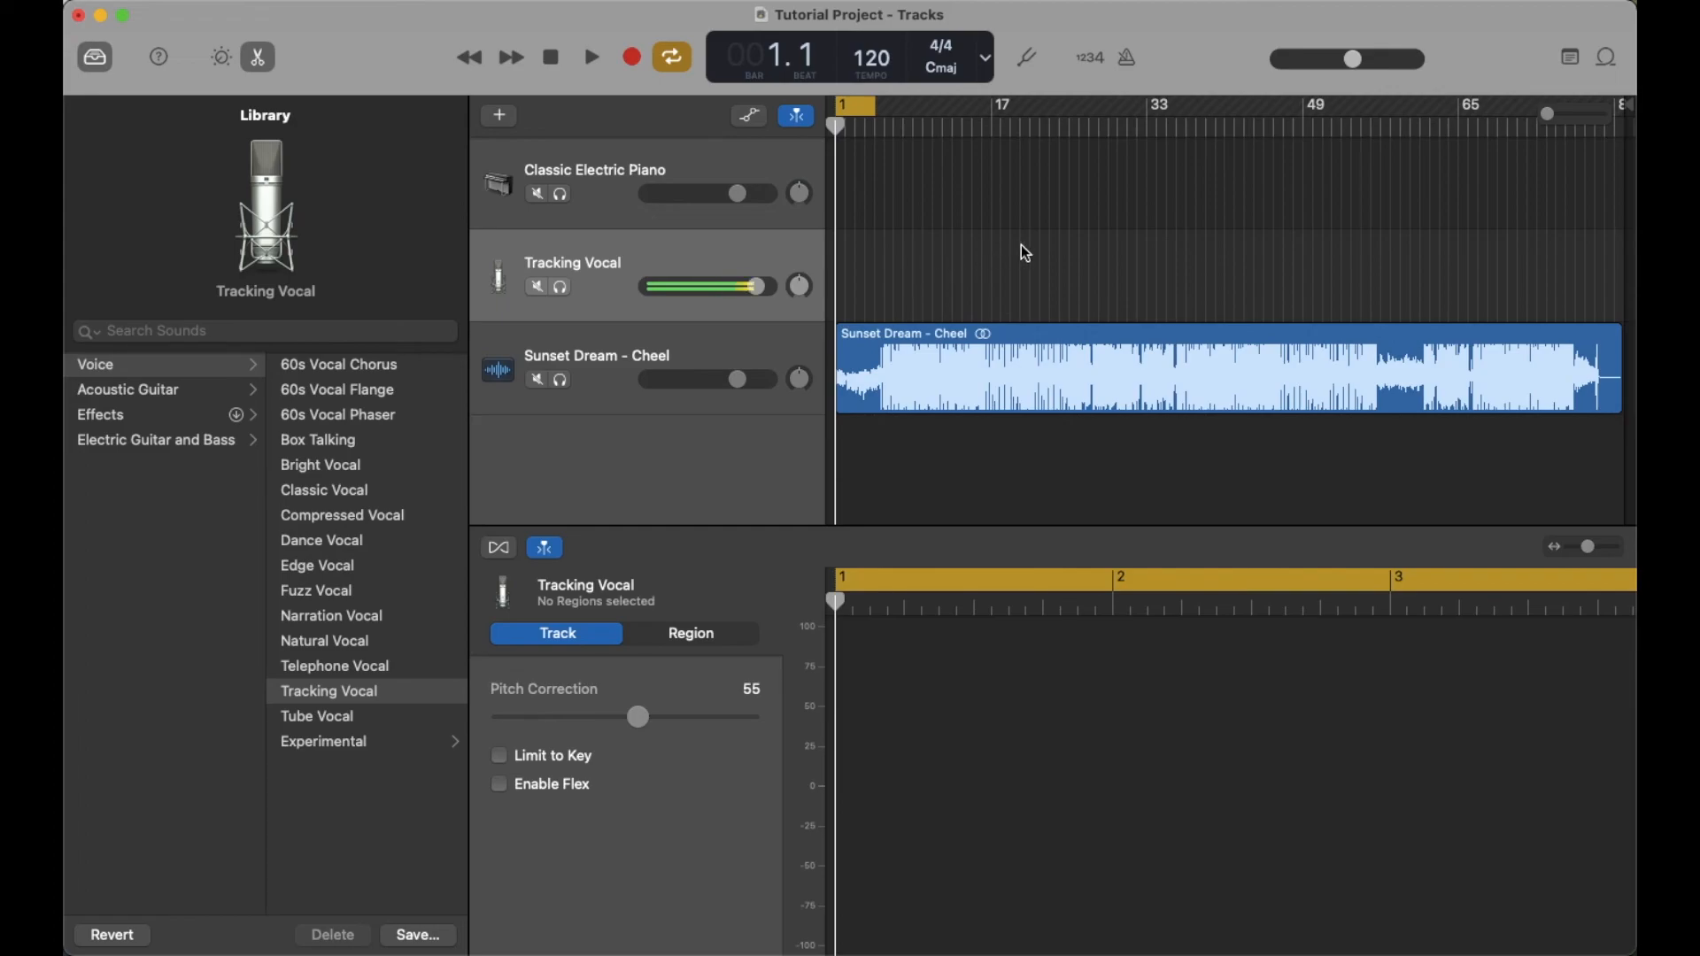
{"action": "mouse_move", "coordinate": [984, 211]}
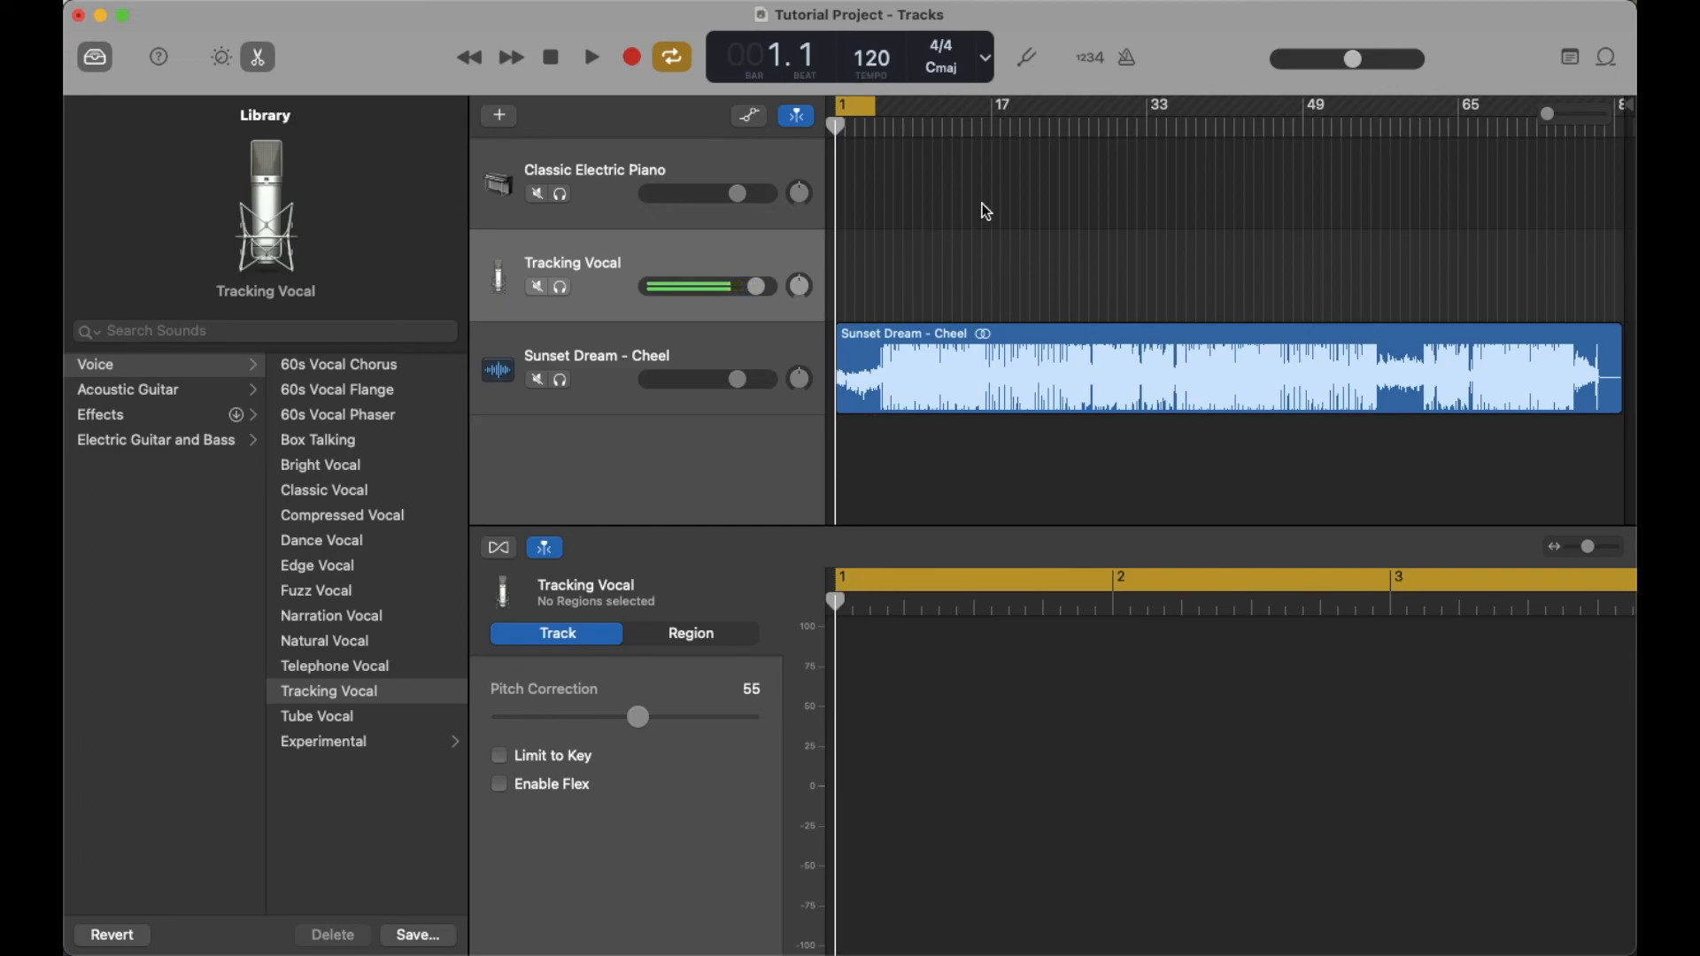